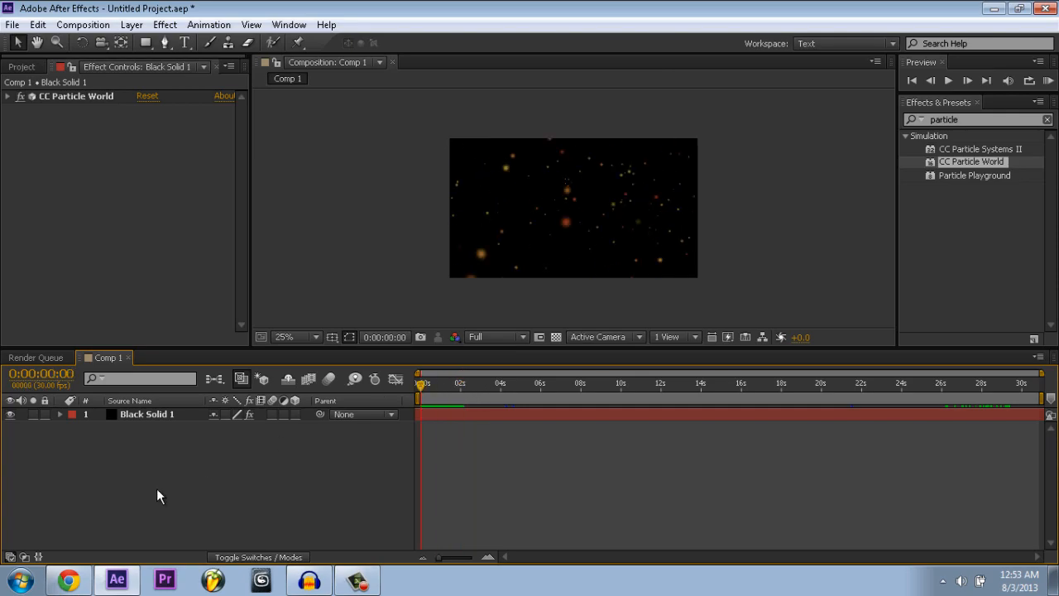
# - Pre-compose Black Solid 1, moving all attributes into 'Black Solid 1 Comp 1'
pyautogui.click(147, 414)
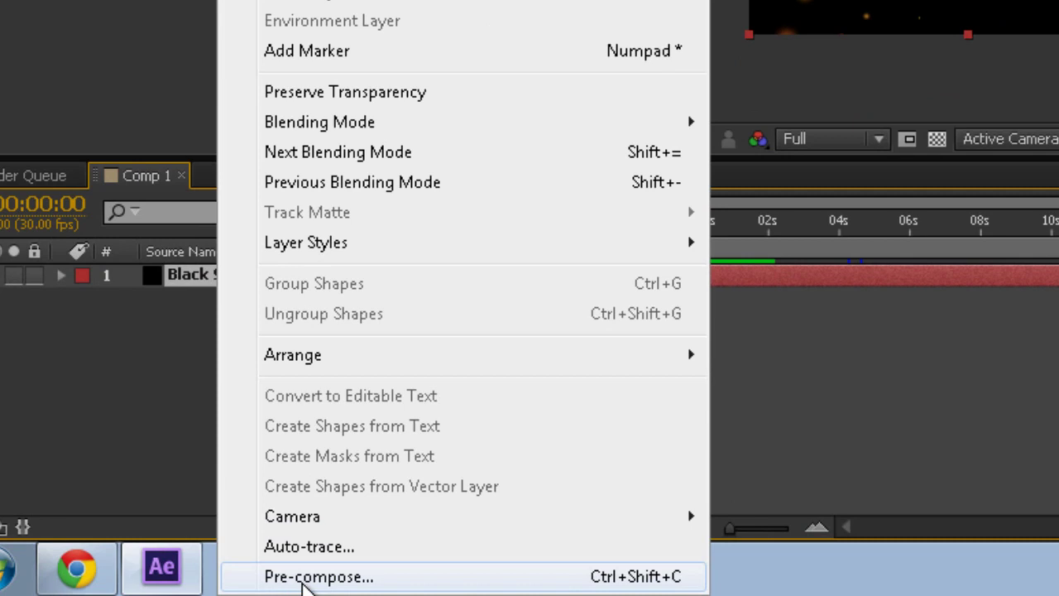
pyautogui.click(319, 577)
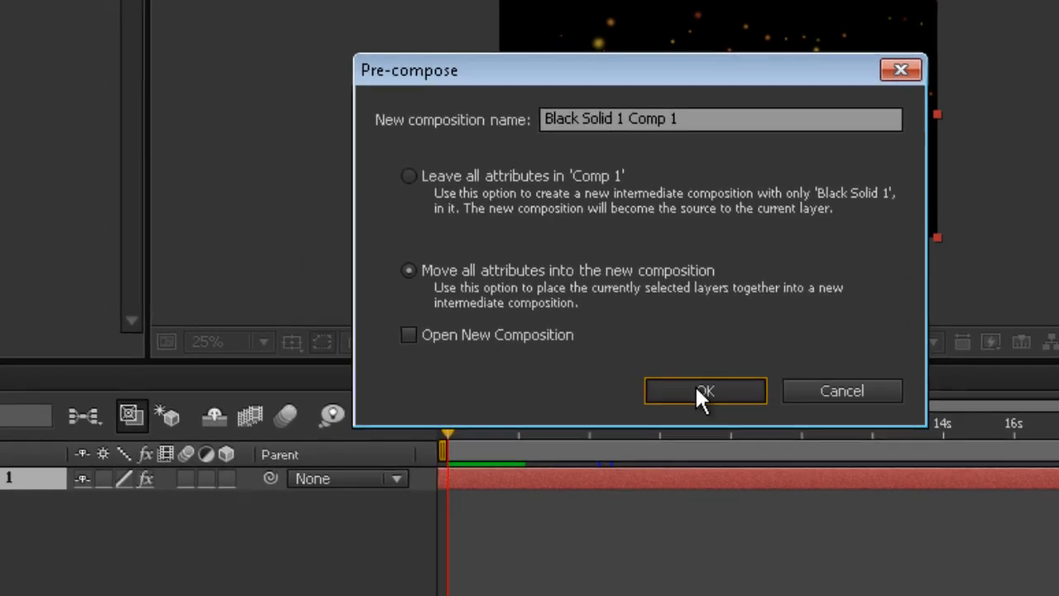
pyautogui.click(704, 390)
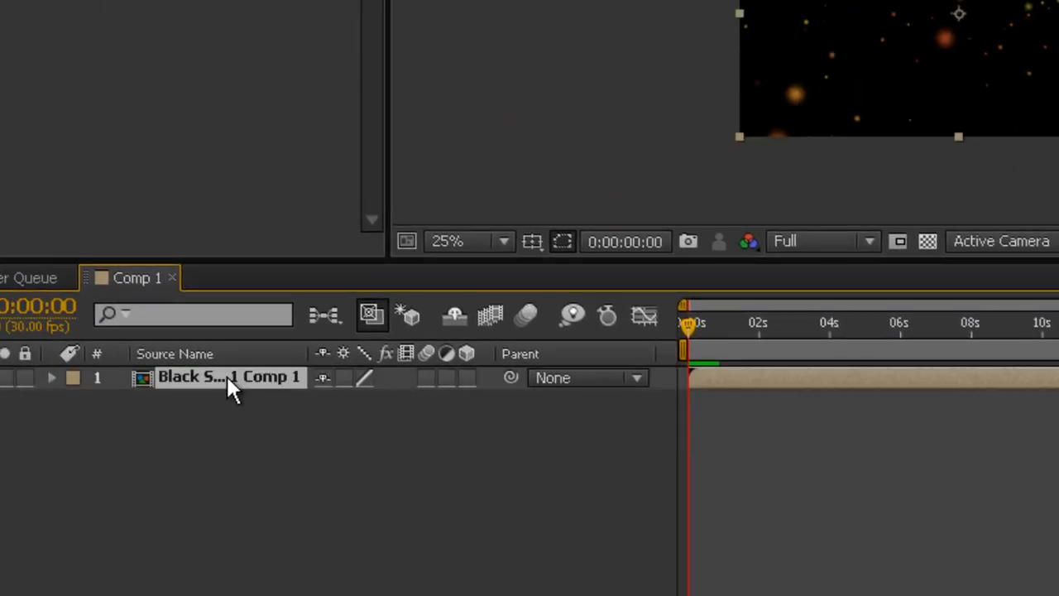
pyautogui.rightClick(229, 378)
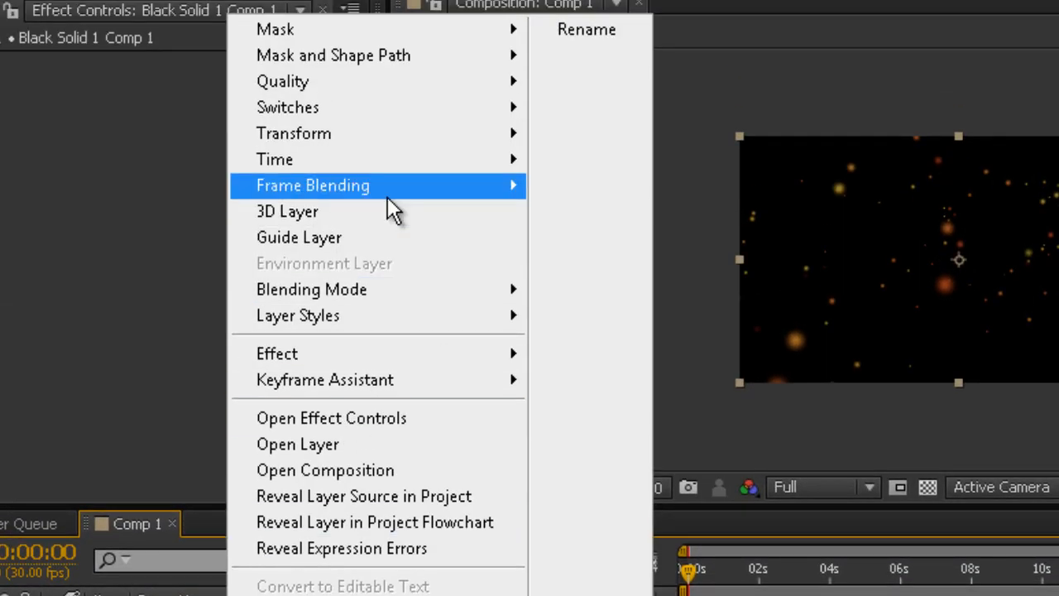
pyautogui.moveTo(275, 158)
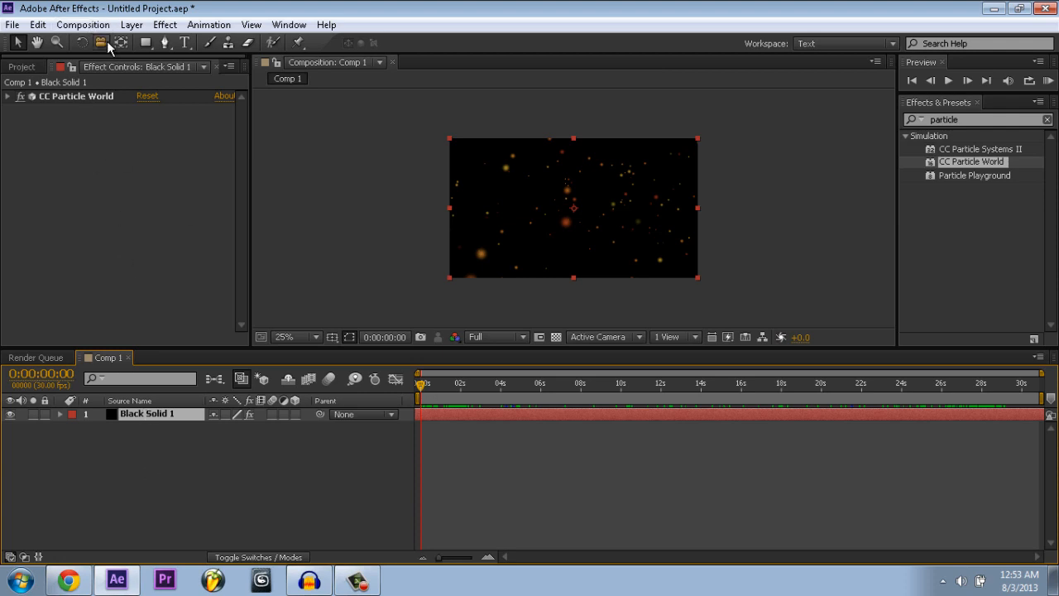
pyautogui.click(113, 24)
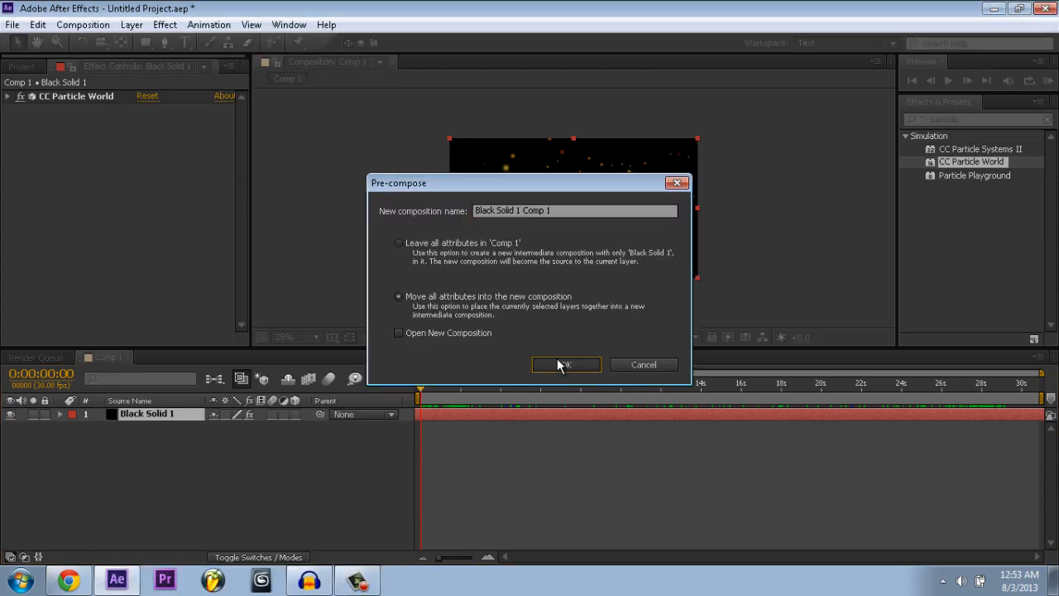
pyautogui.click(566, 364)
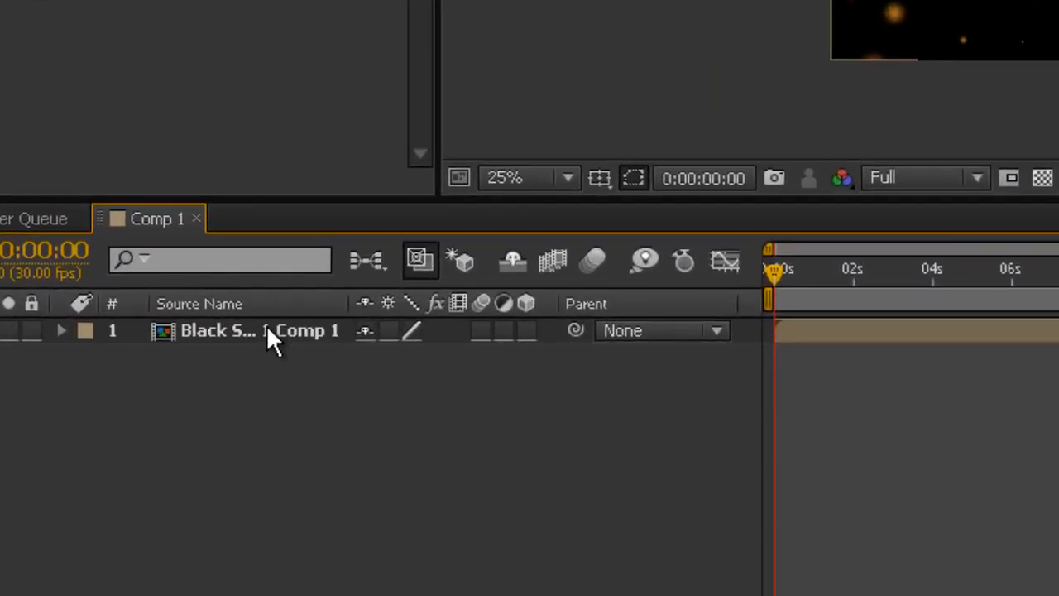
# - Apply an 800 stretch factor to the pre-comp layer via Time Stretch
pyautogui.rightClick(260, 340)
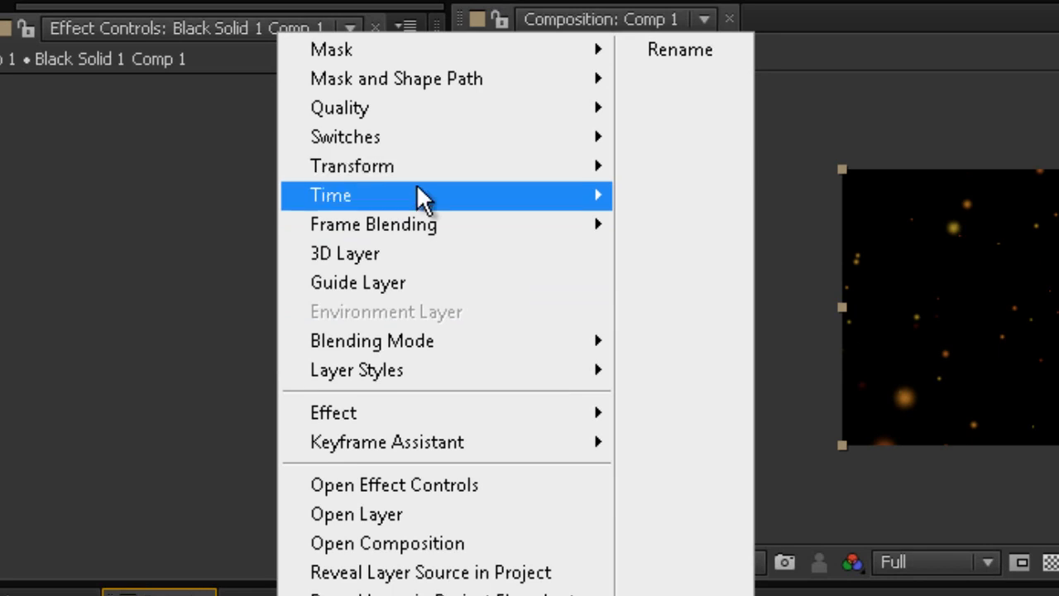
pyautogui.click(331, 196)
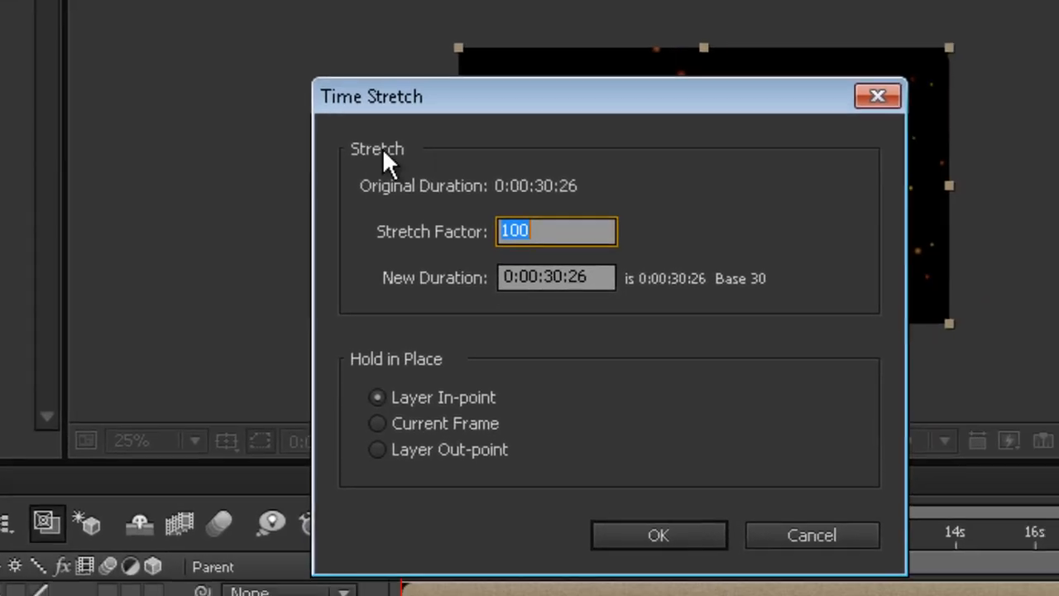
pyautogui.write('800')
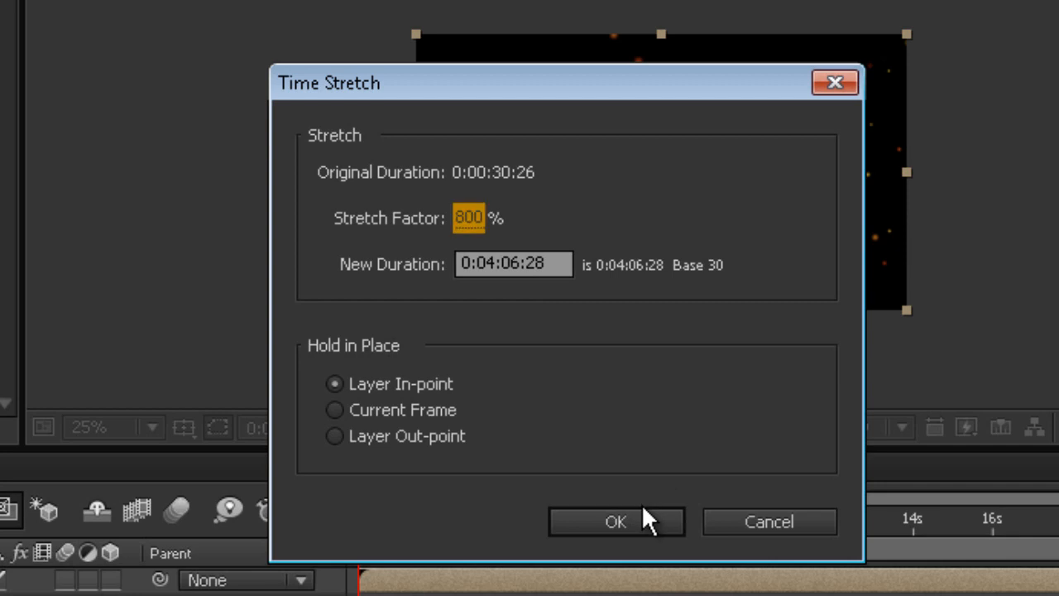
pyautogui.click(615, 522)
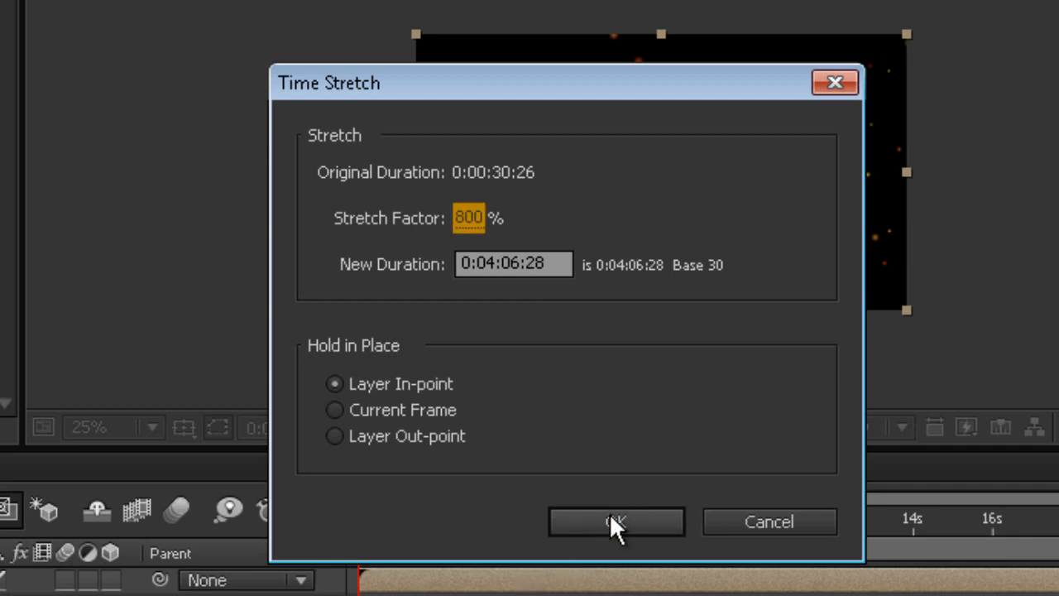
pyautogui.click(617, 522)
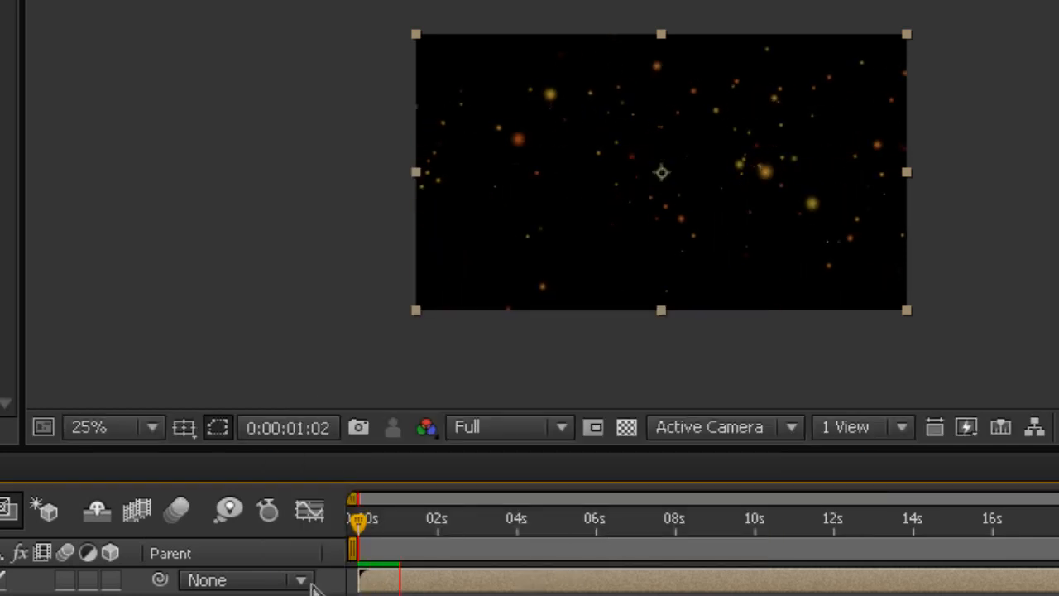